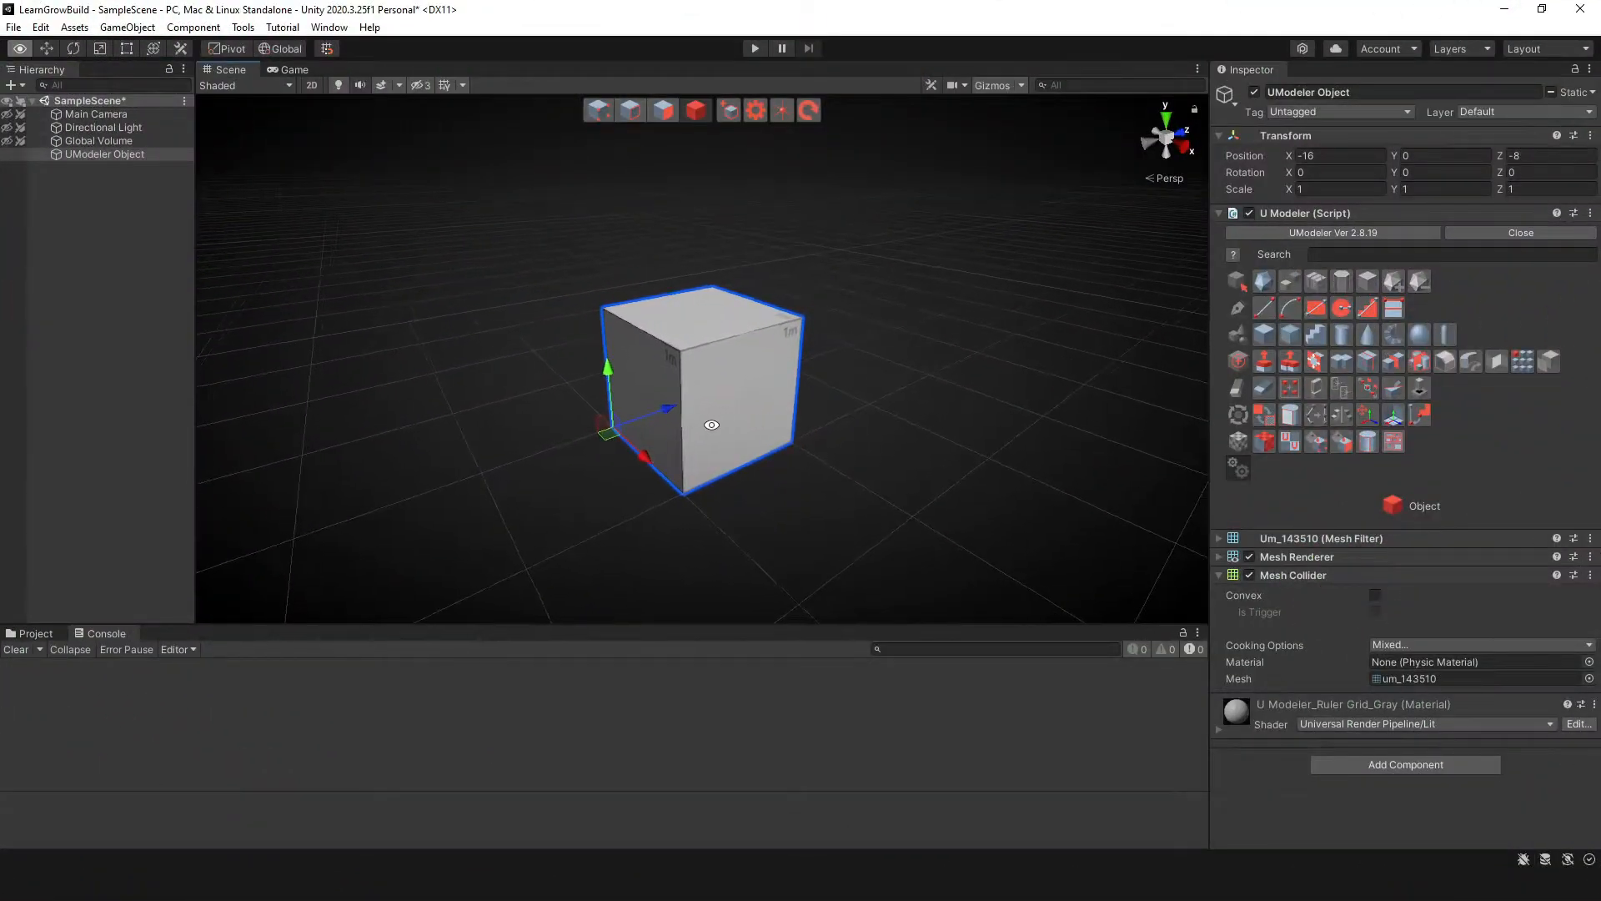
mouse_move(630, 109)
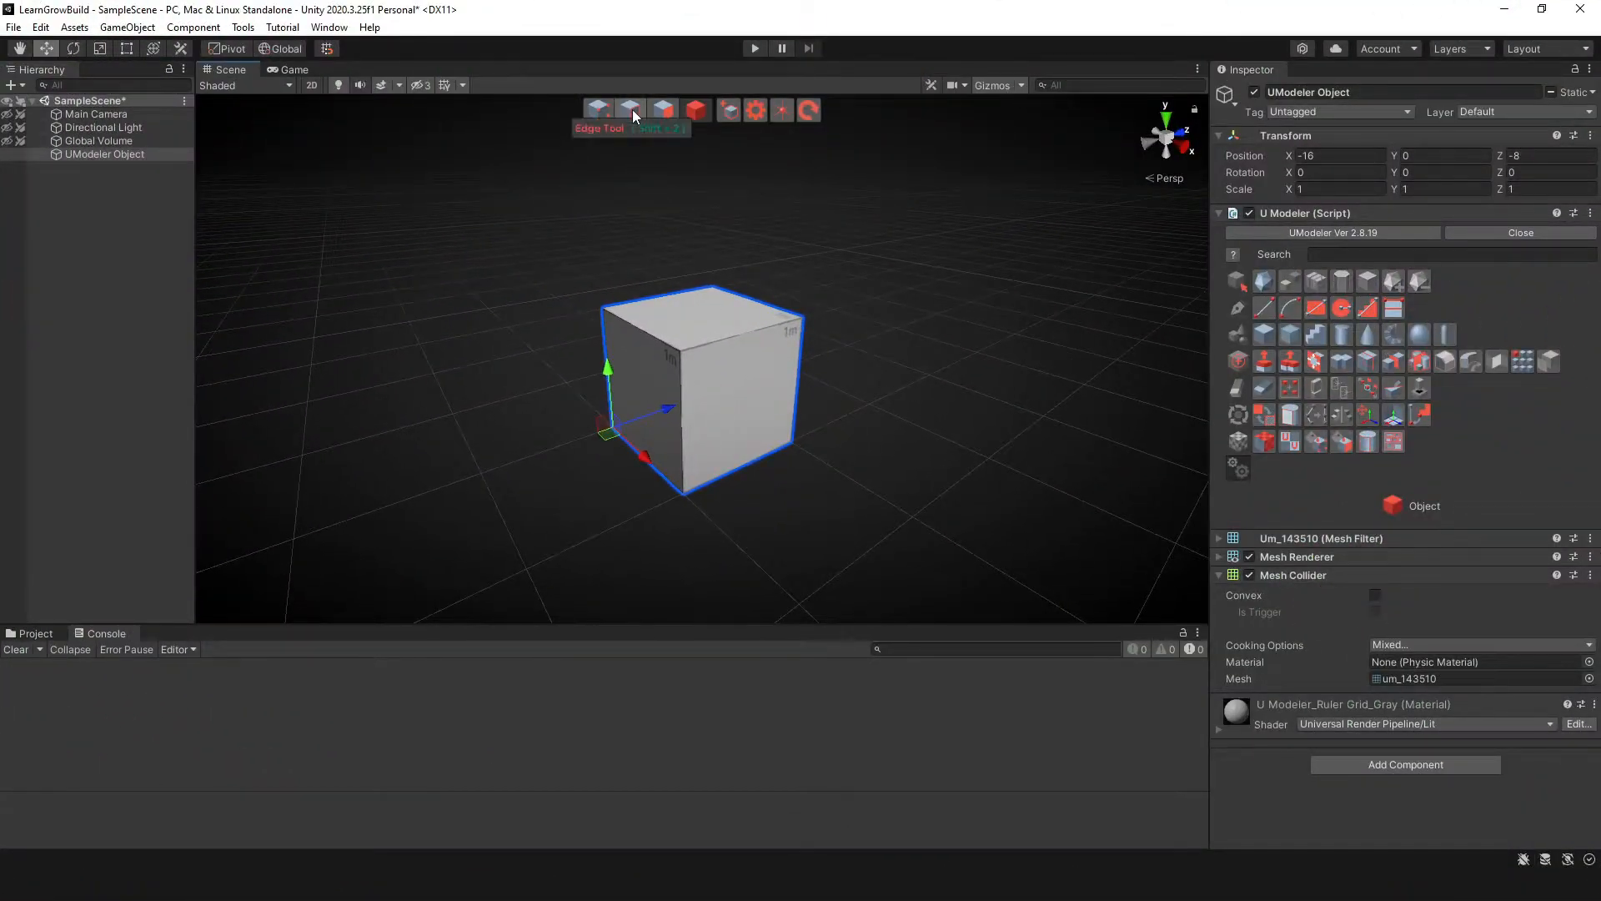
Step: Switch UModeler to edge mode to select the cube's top edge
click(629, 109)
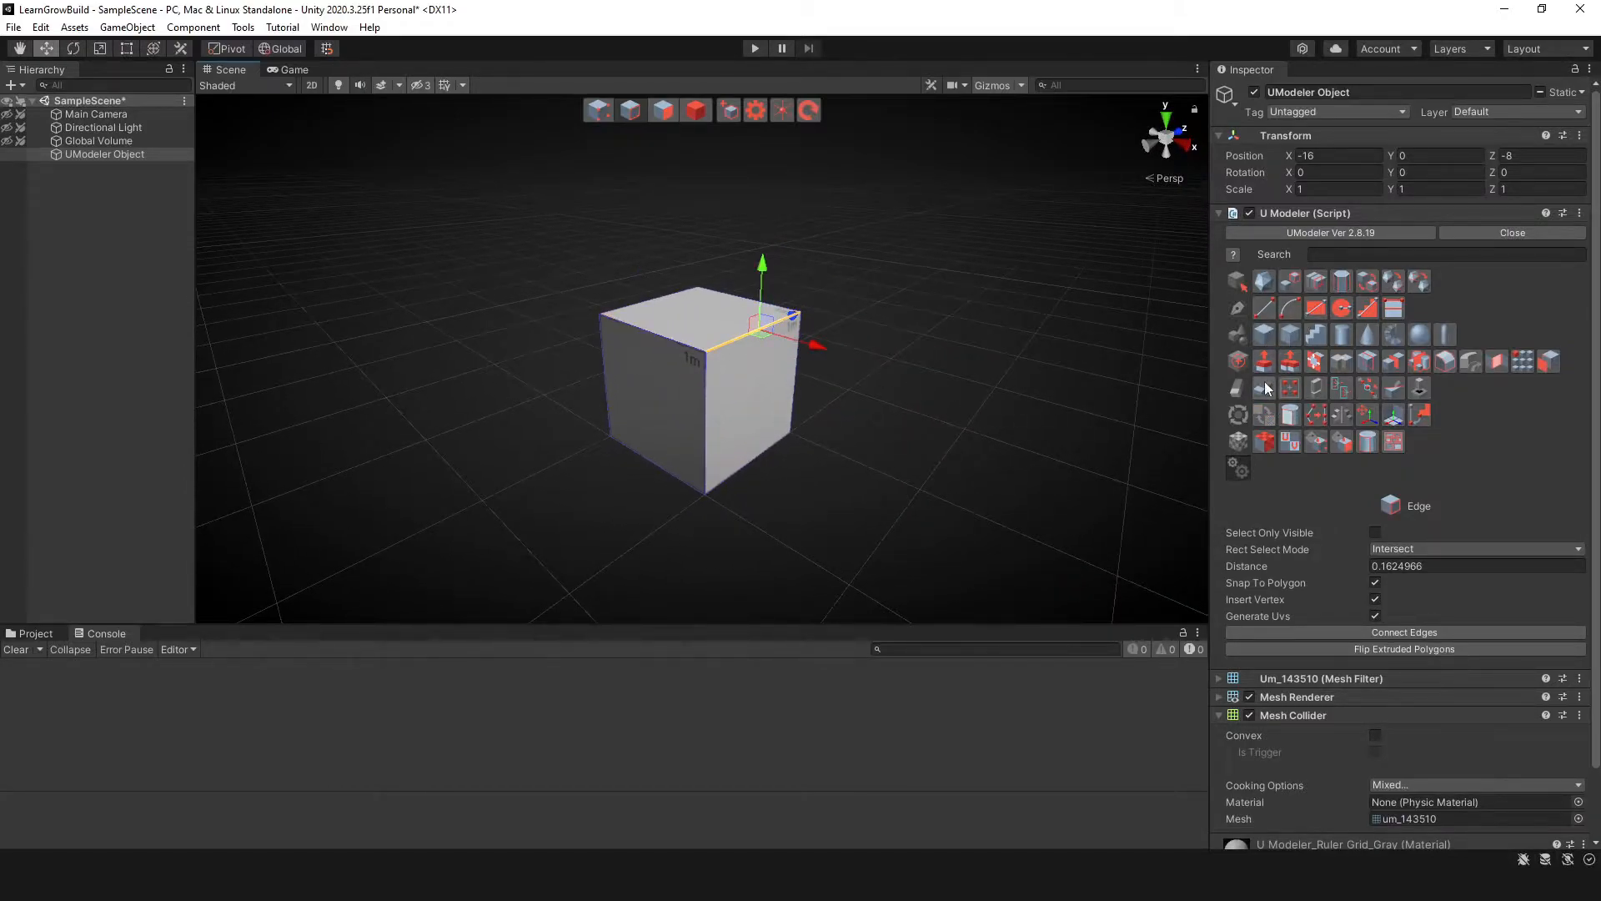
mouse_move(1239, 363)
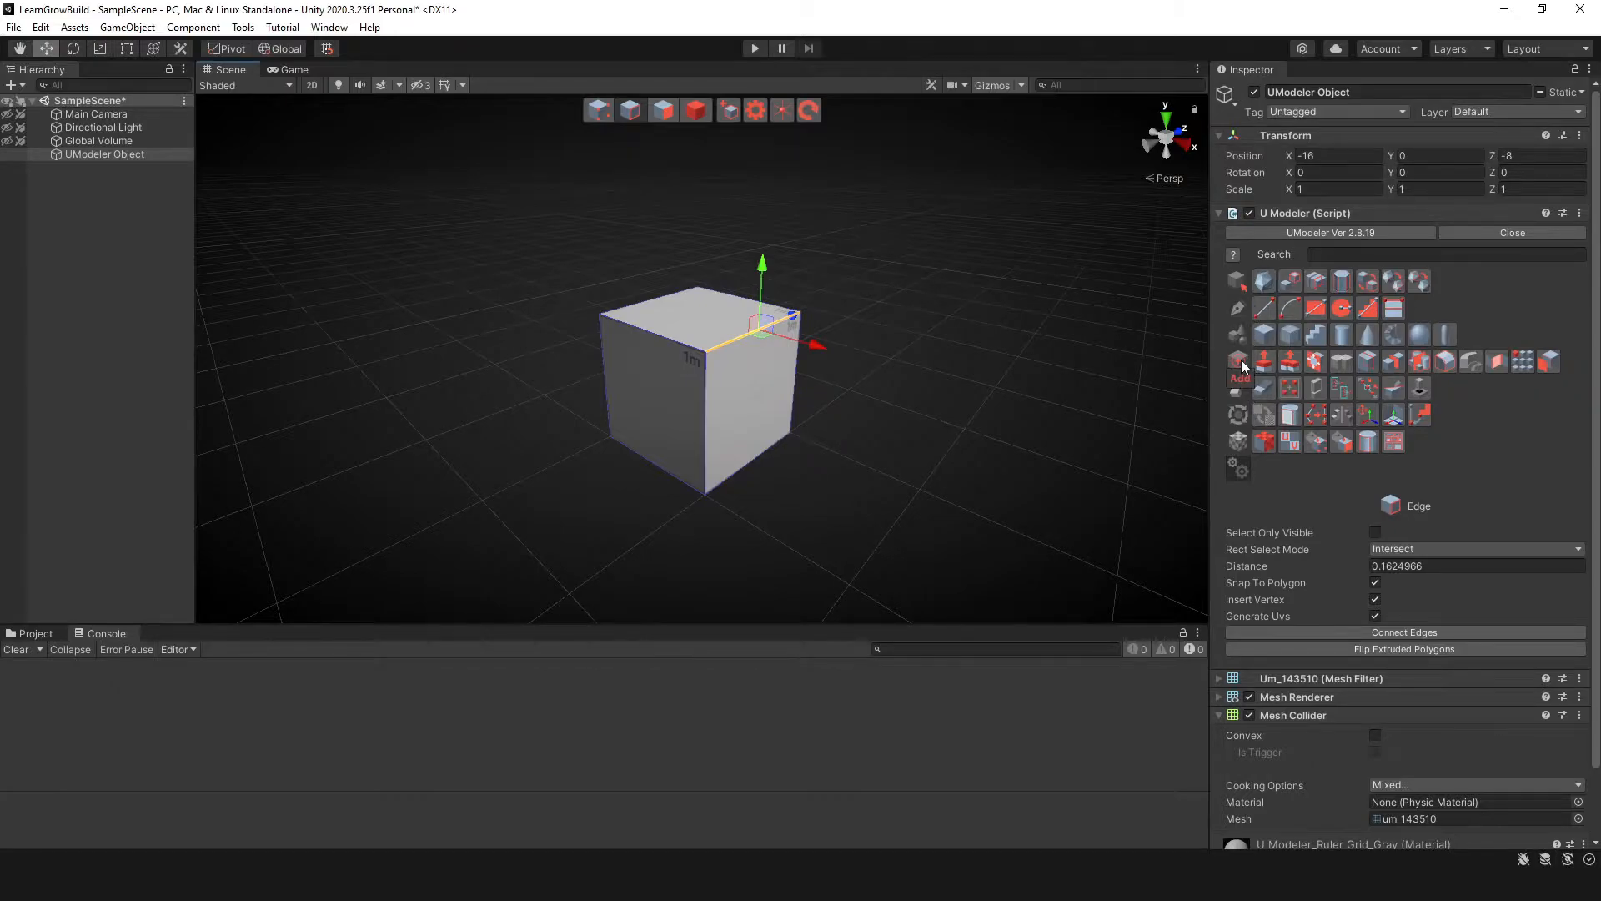
mouse_move(1239, 360)
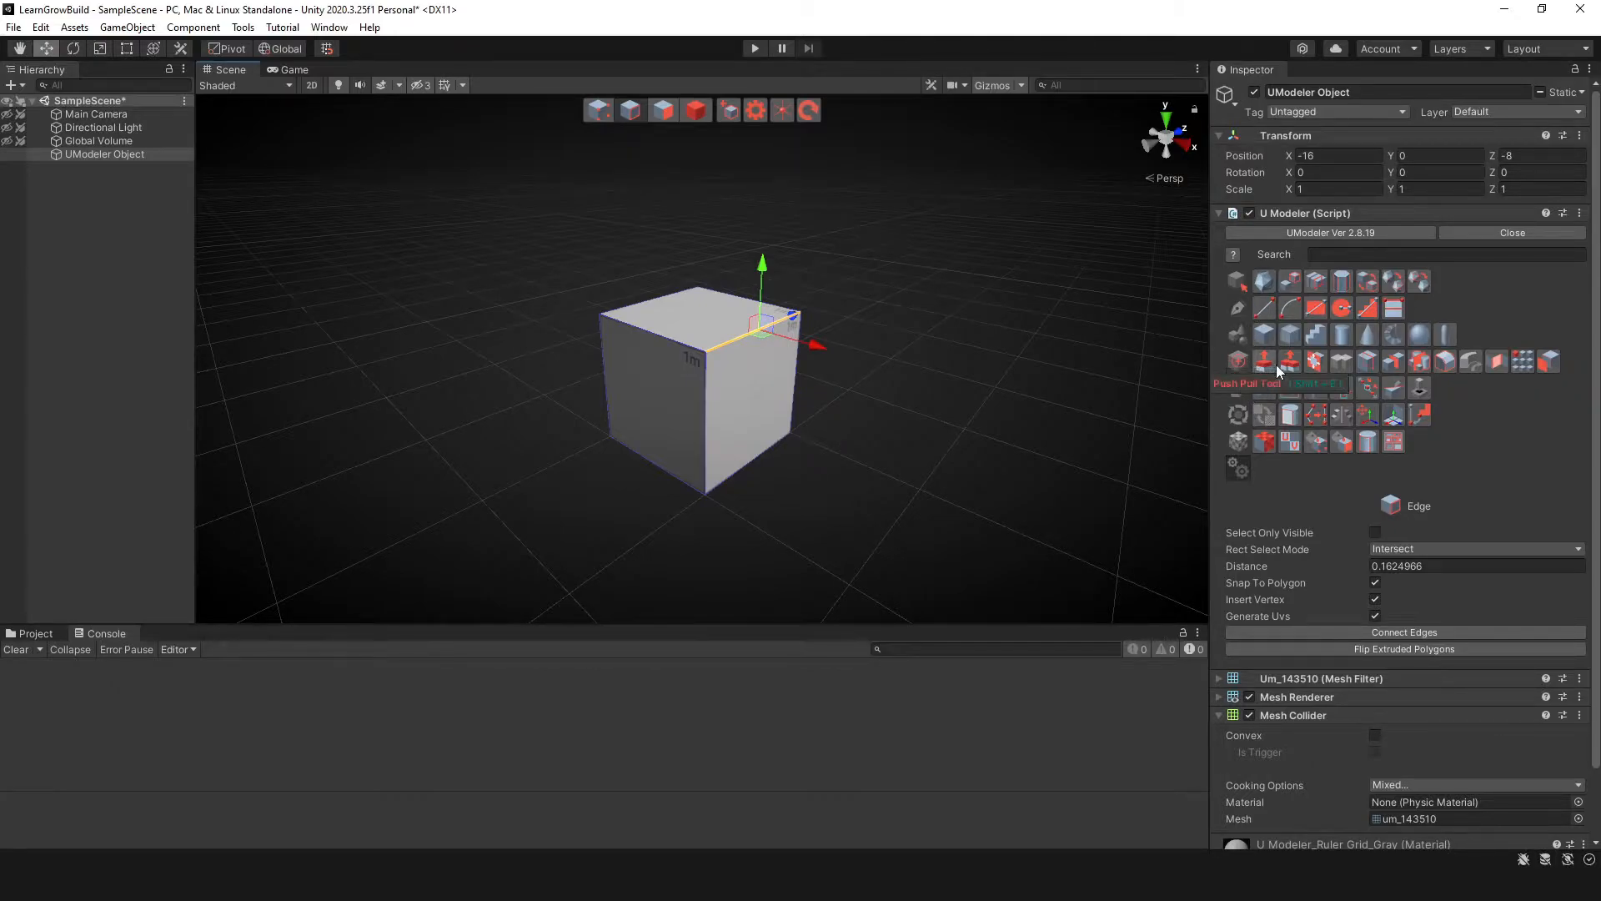
mouse_move(1442, 360)
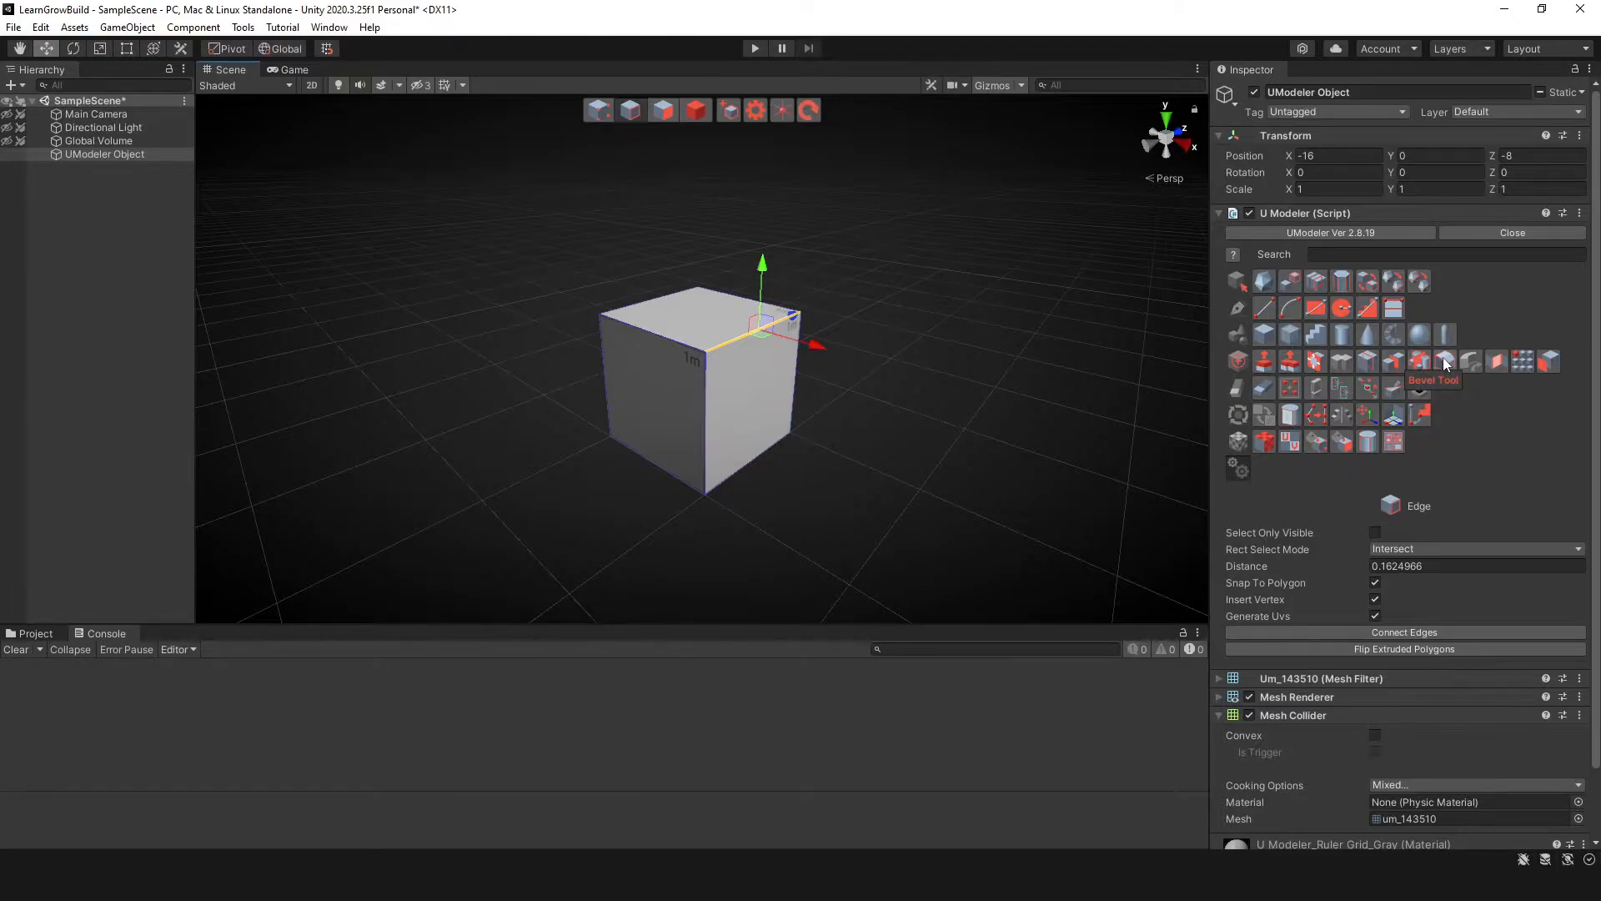
mouse_move(1446, 370)
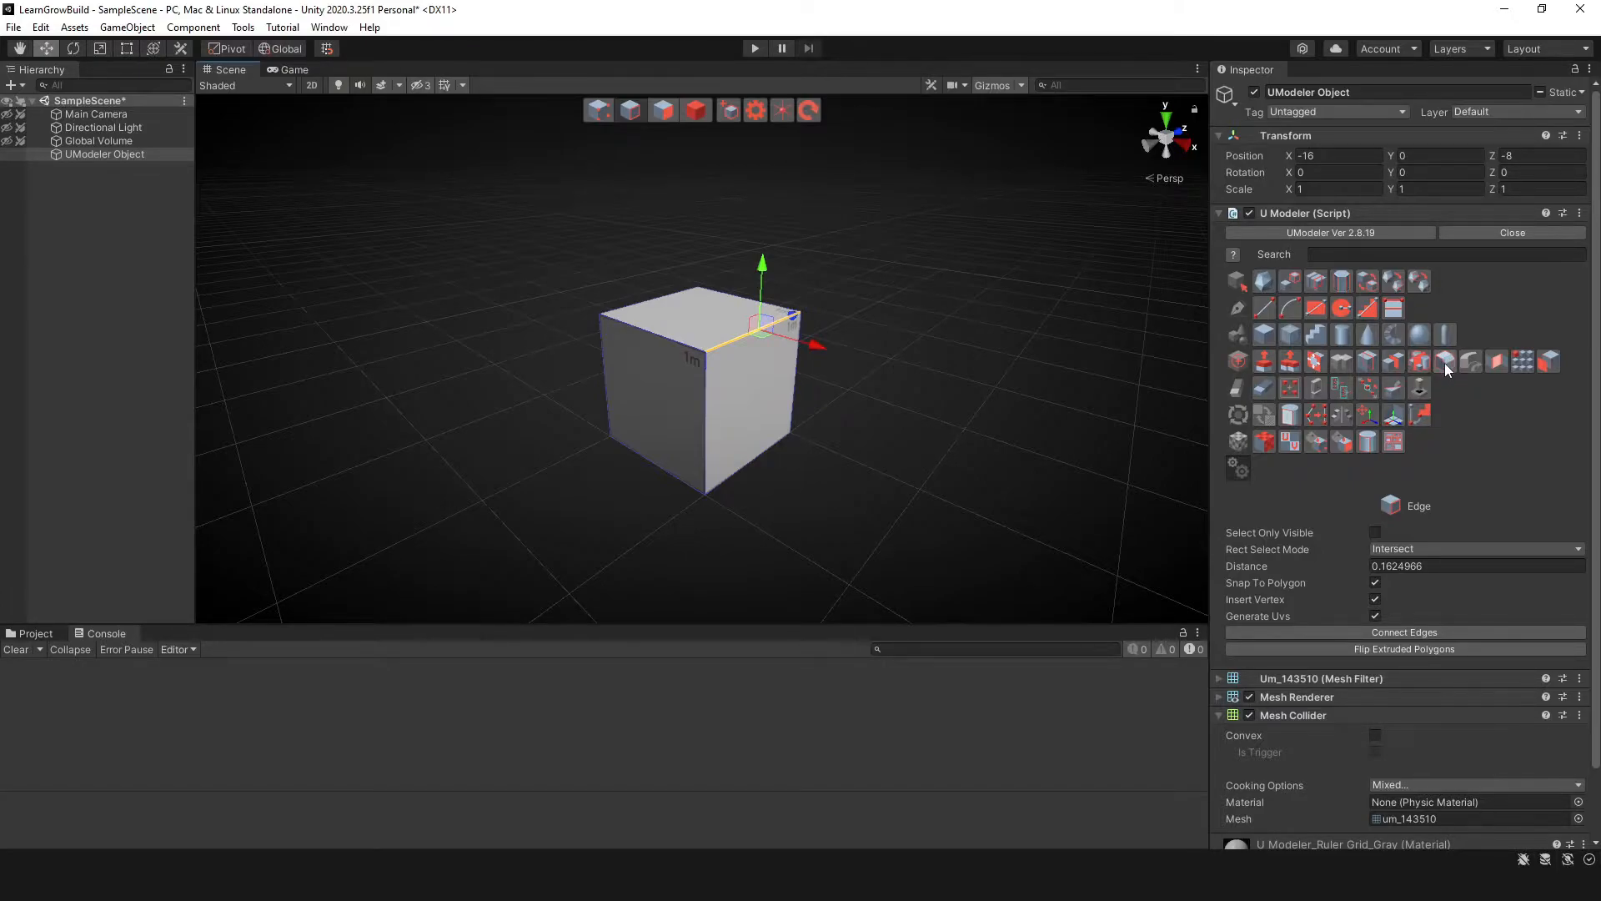
mouse_move(1446, 360)
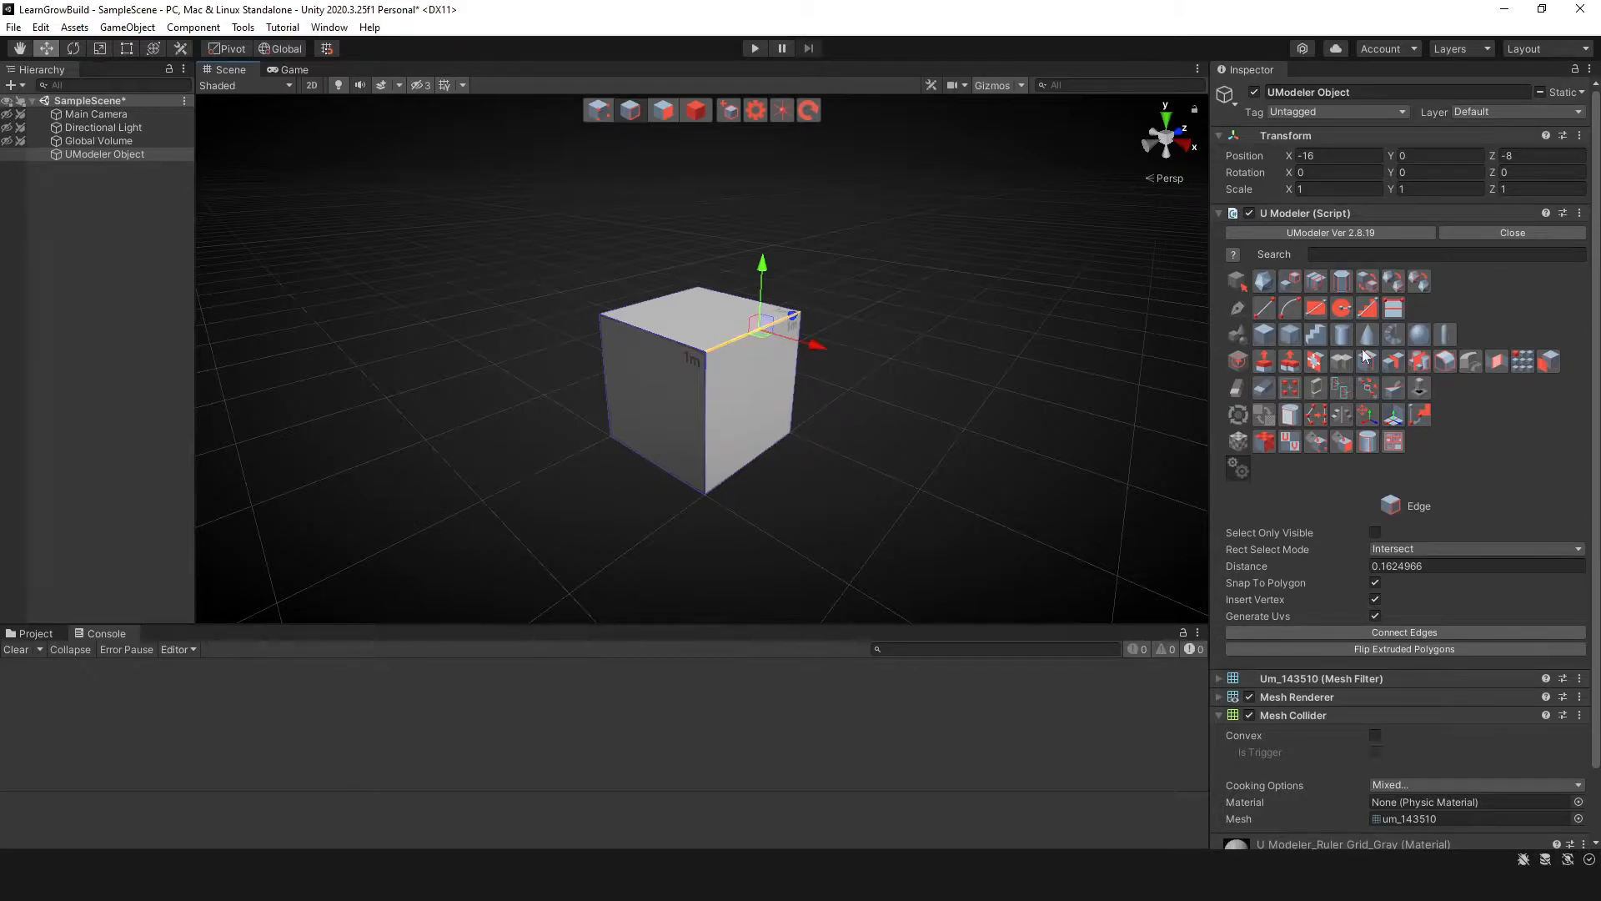
mouse_move(1444, 359)
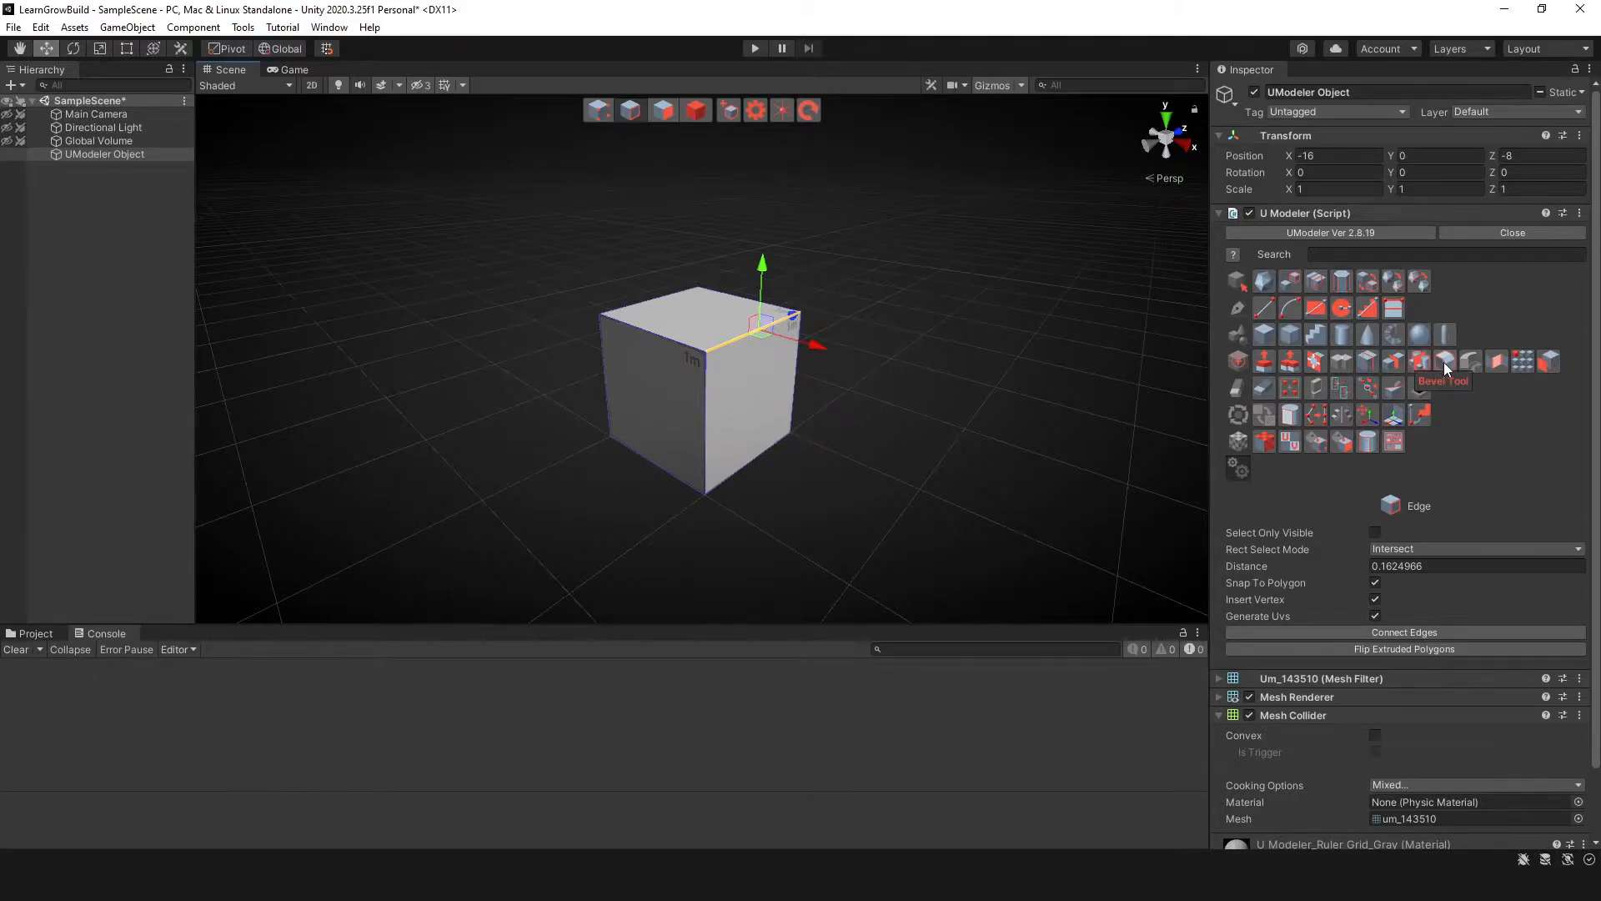
Step: Bevel the top edge with width 0.19, 5 segments and profile values 0, 0.49, 0, 0.5
click(1444, 360)
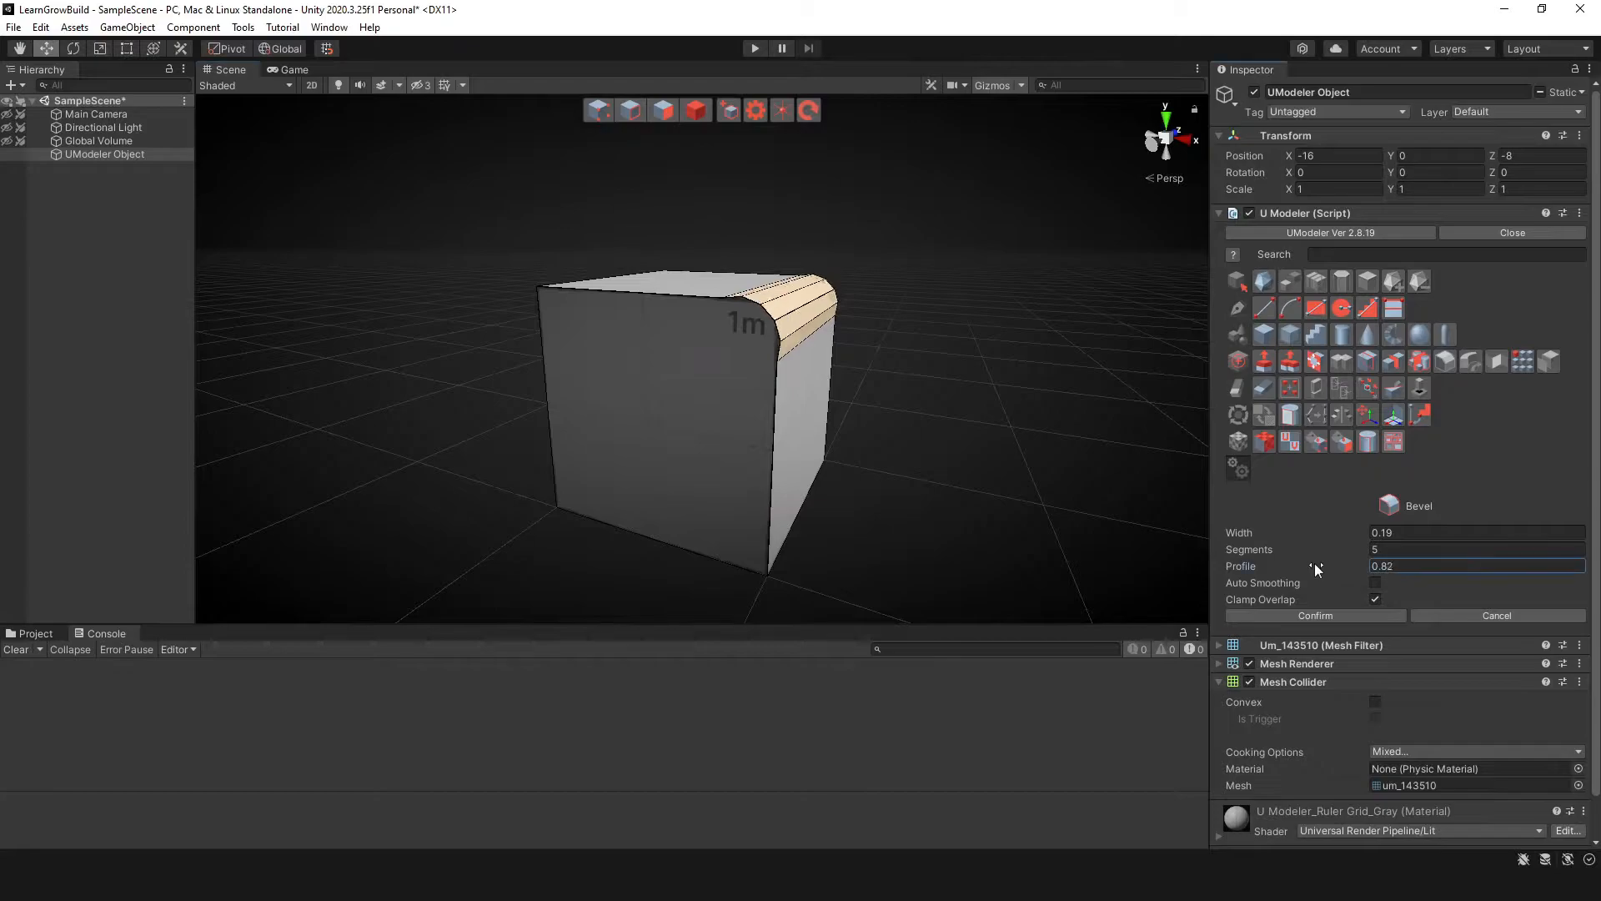
text(0)
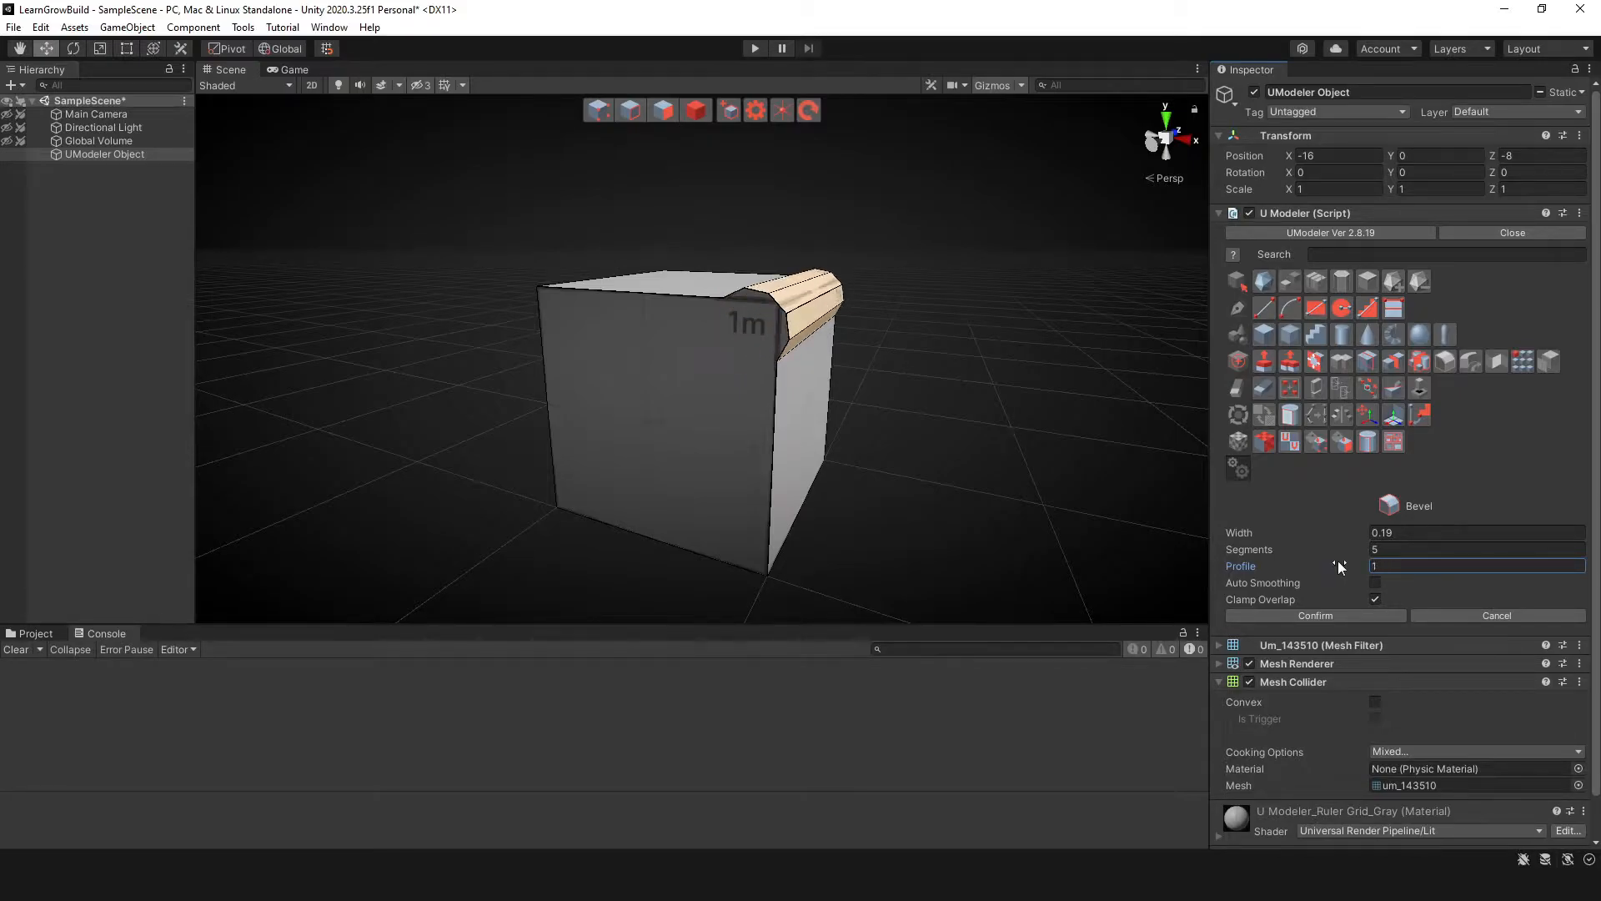
text(0.49)
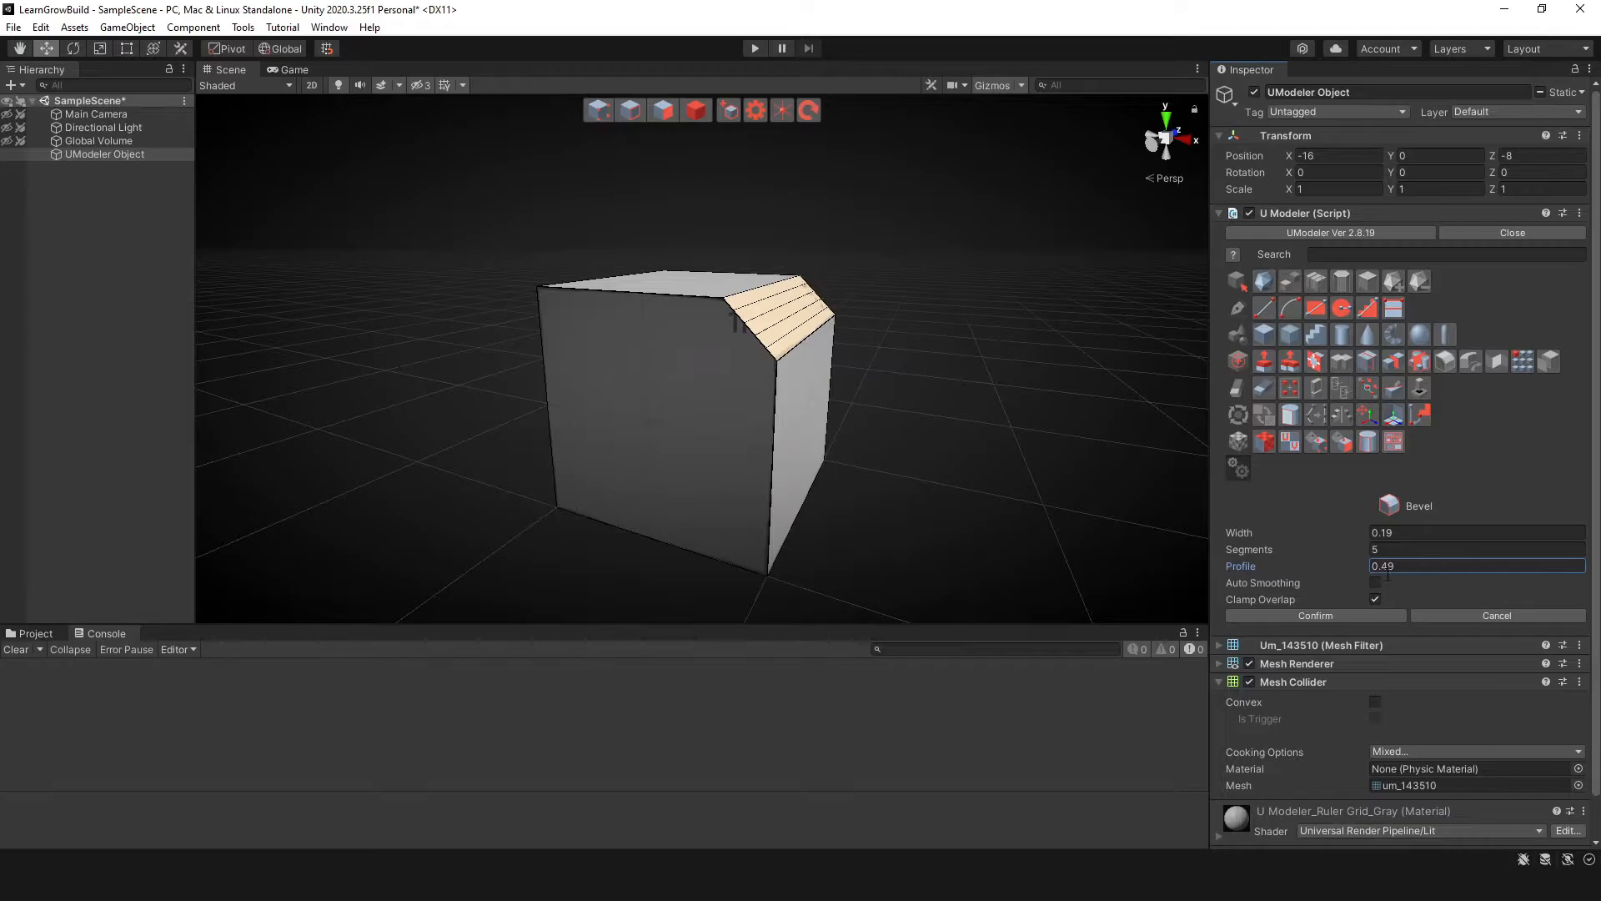
text(0)
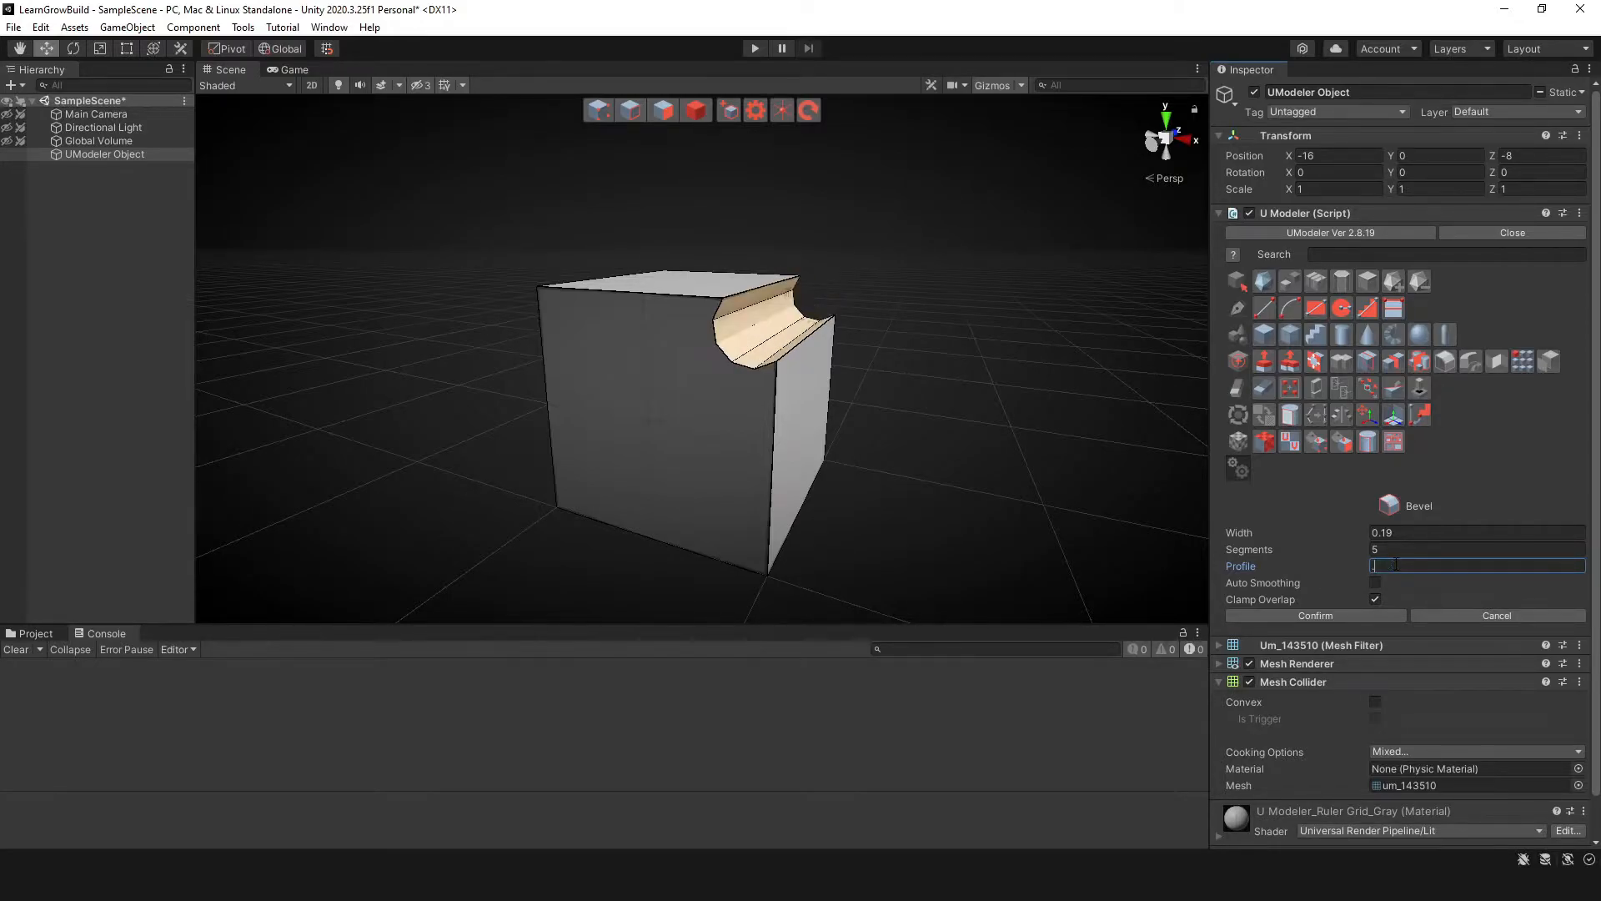
text(0.5)
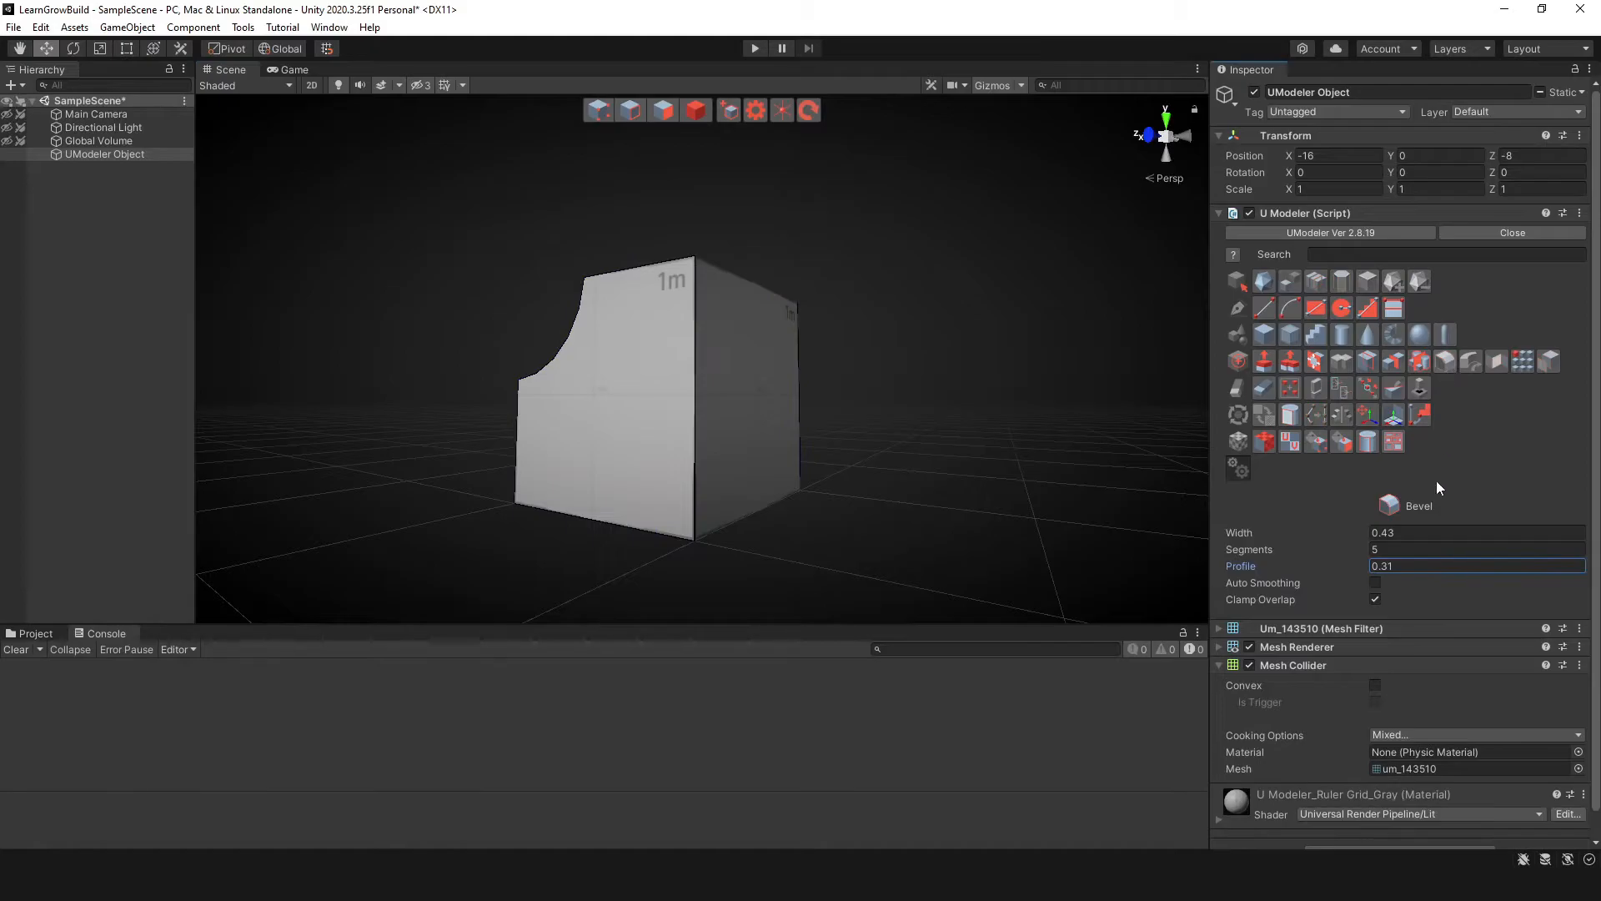
mouse_move(1275, 531)
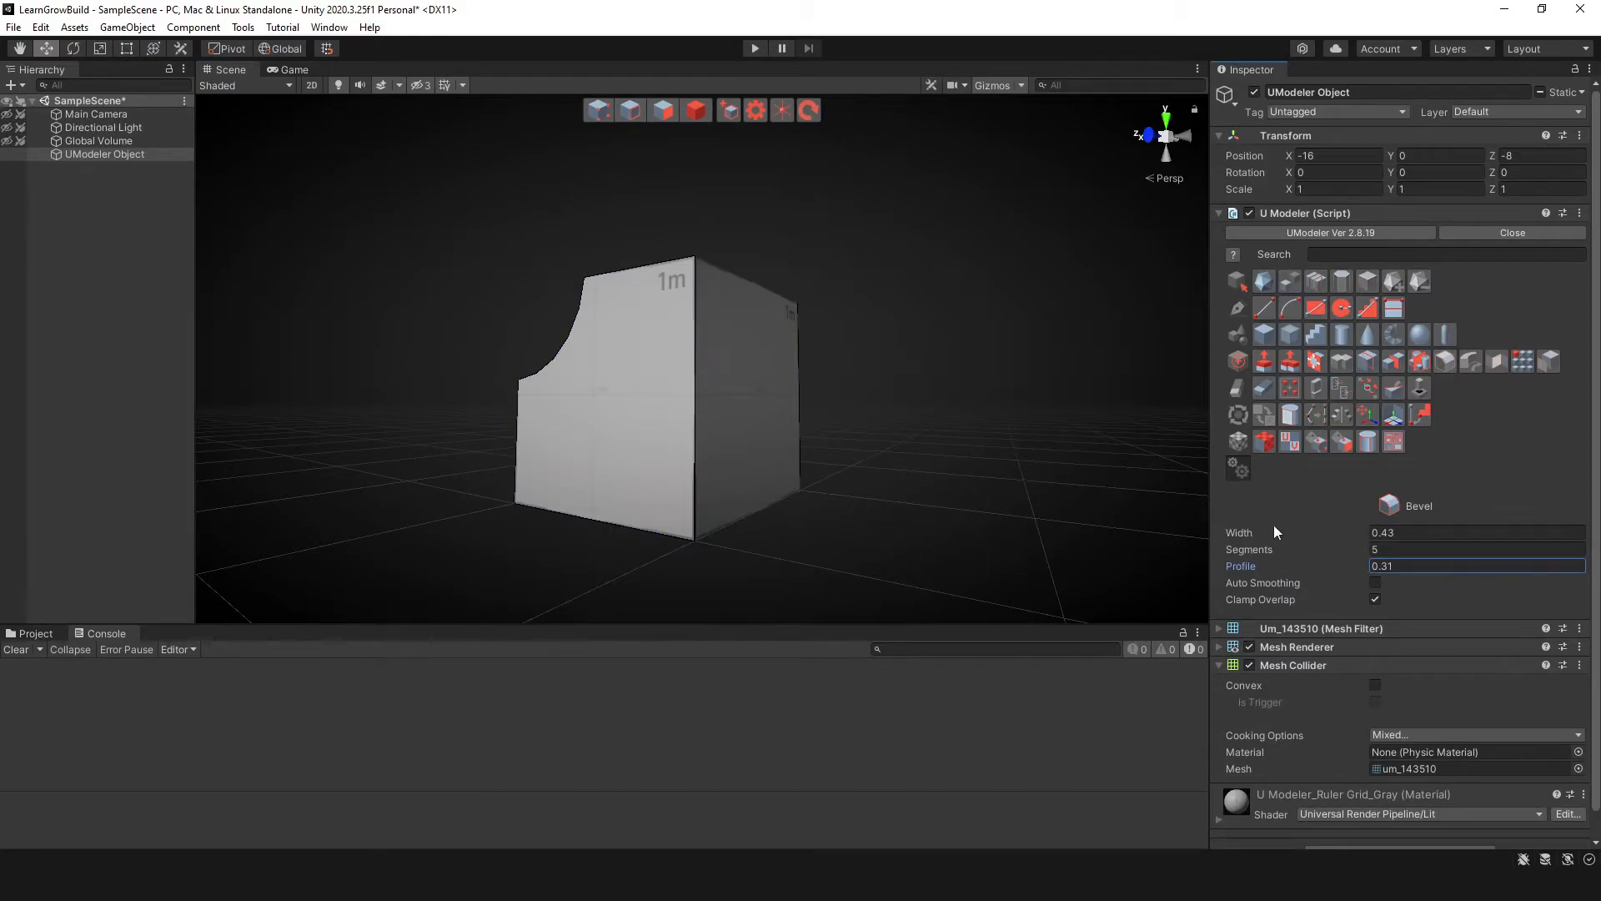
mouse_move(1438, 395)
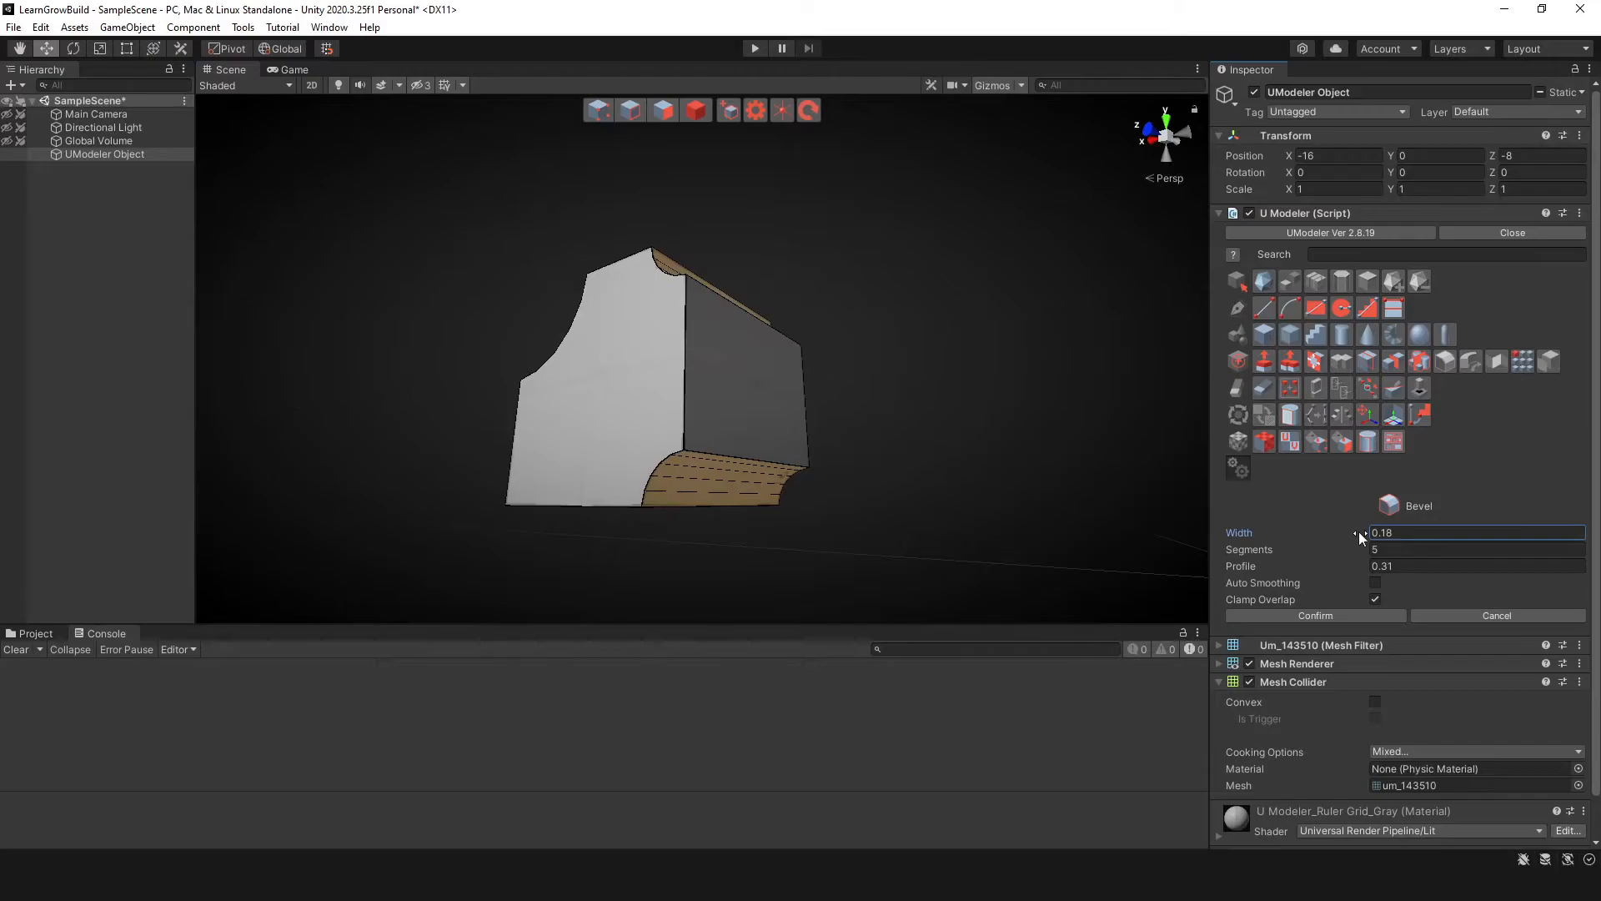
Step: Narrow the second edge's bevel width to about 0.18–0.21
drag(1356, 532, 1369, 533)
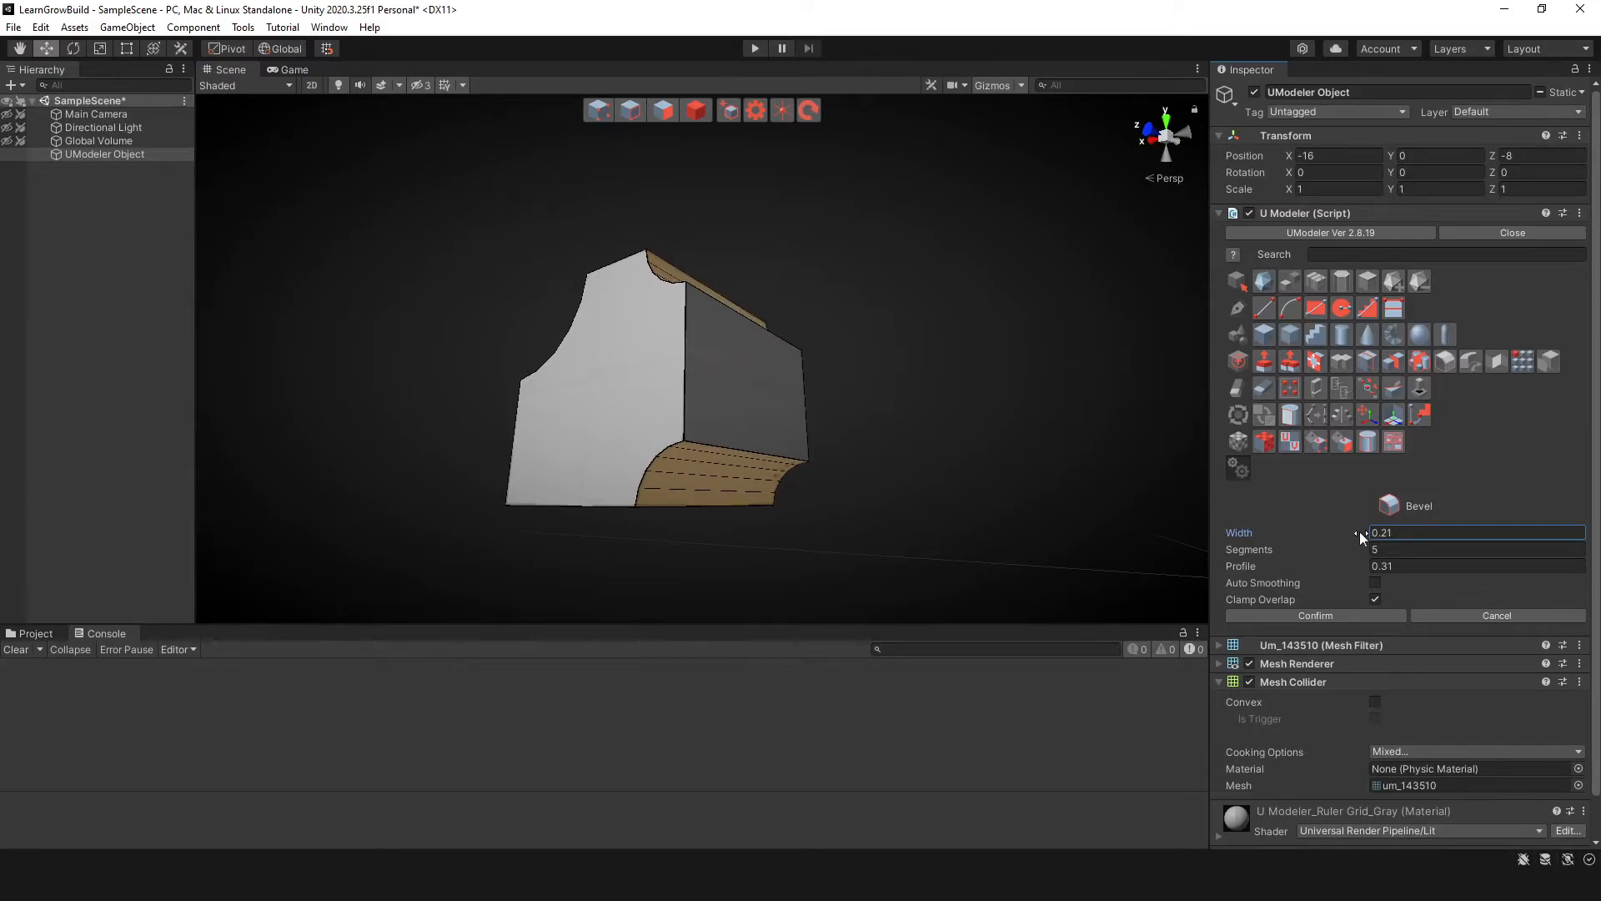
drag(1359, 538, 1365, 538)
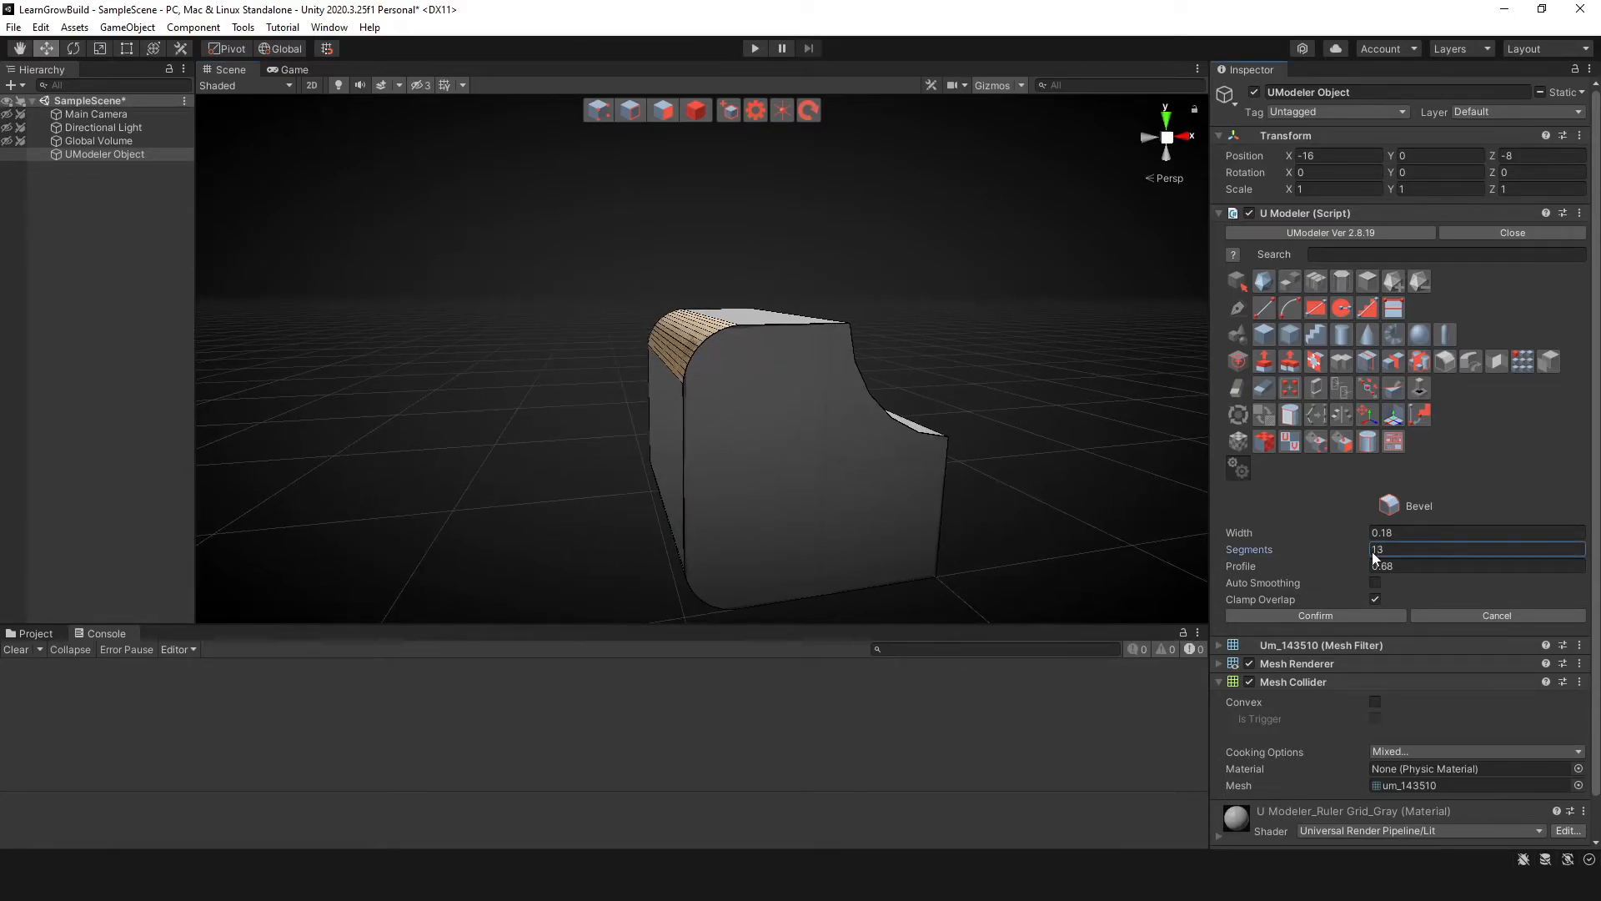
Step: Raise the rounded bevel's segment count in the Inspector for a smoother curve
text(9)
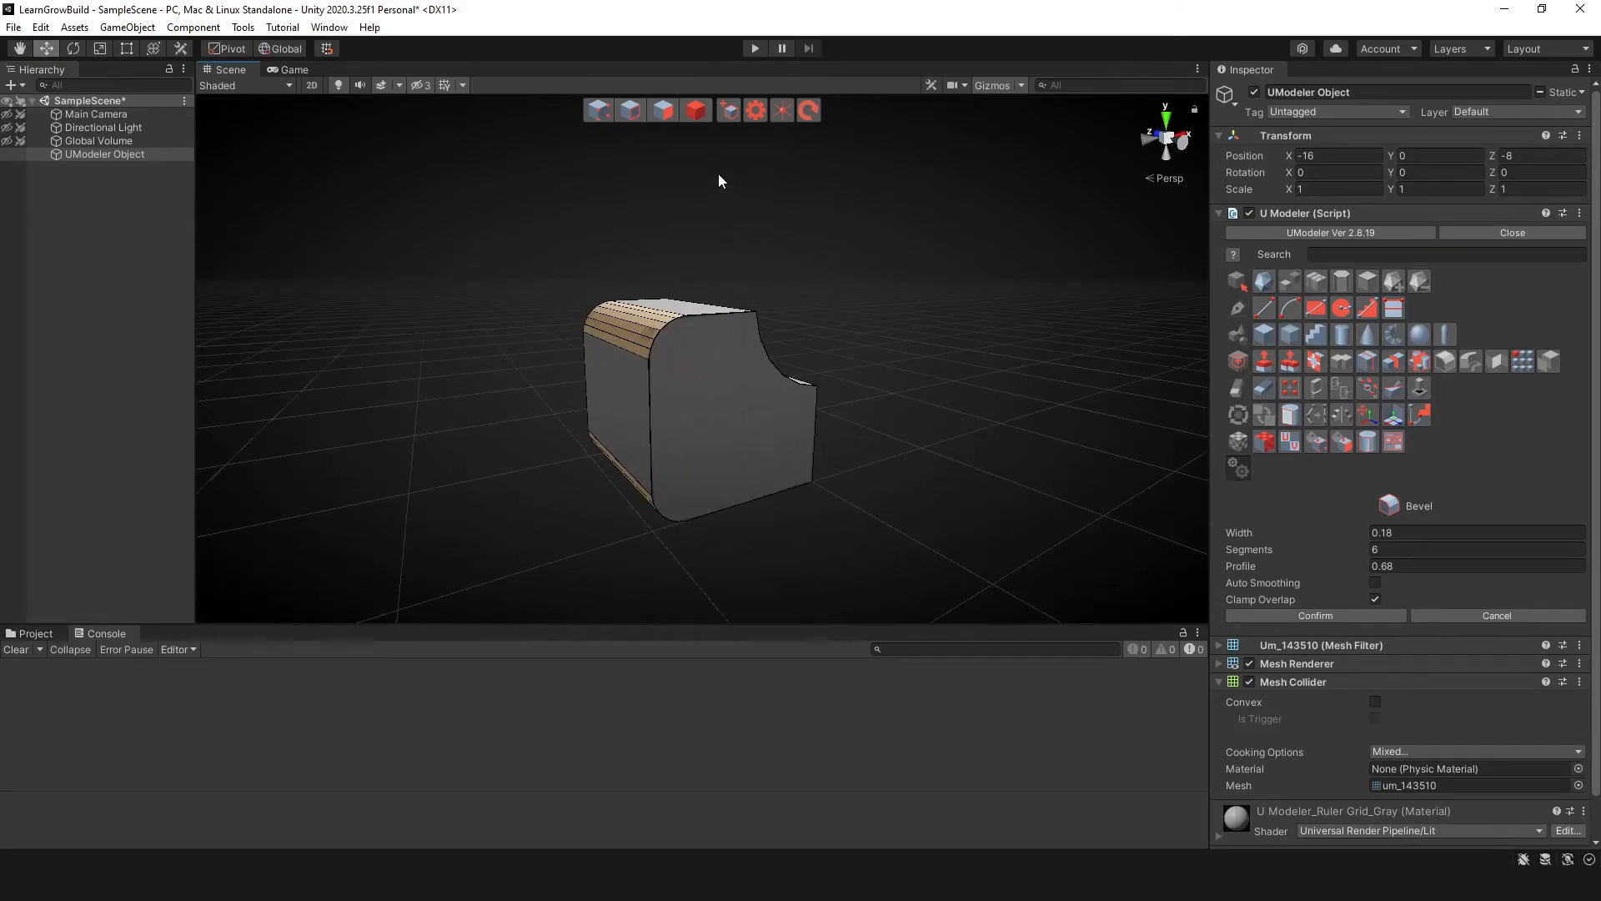
Step: Confirm the six-segment bevel, close UModeler Settings, and reselect the rounded box
click(1315, 614)
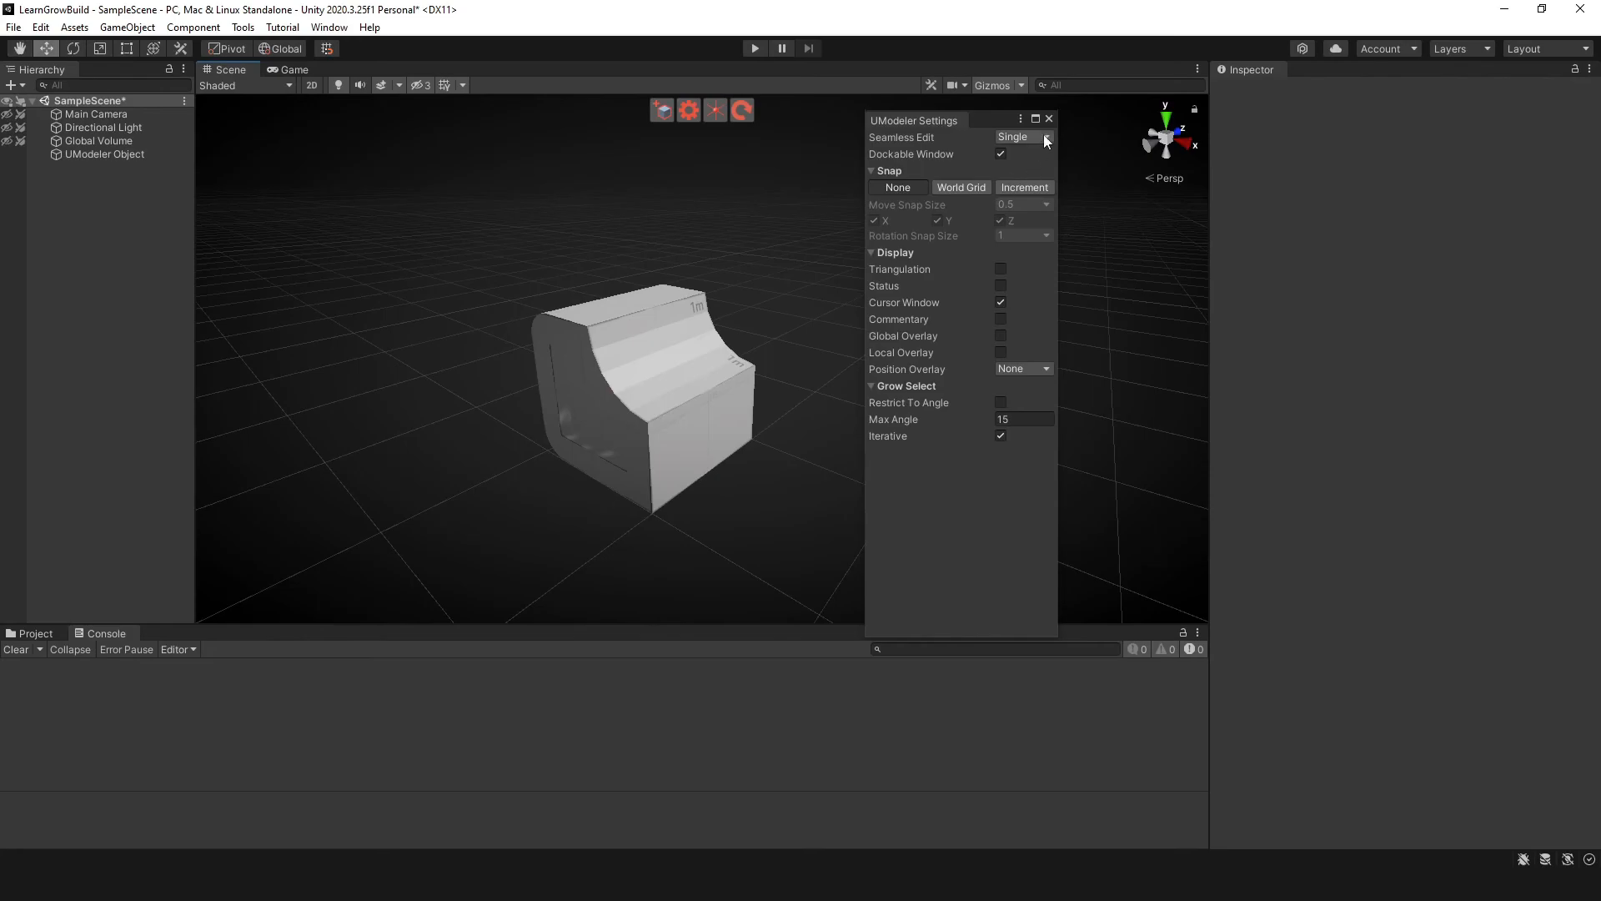
click(1049, 118)
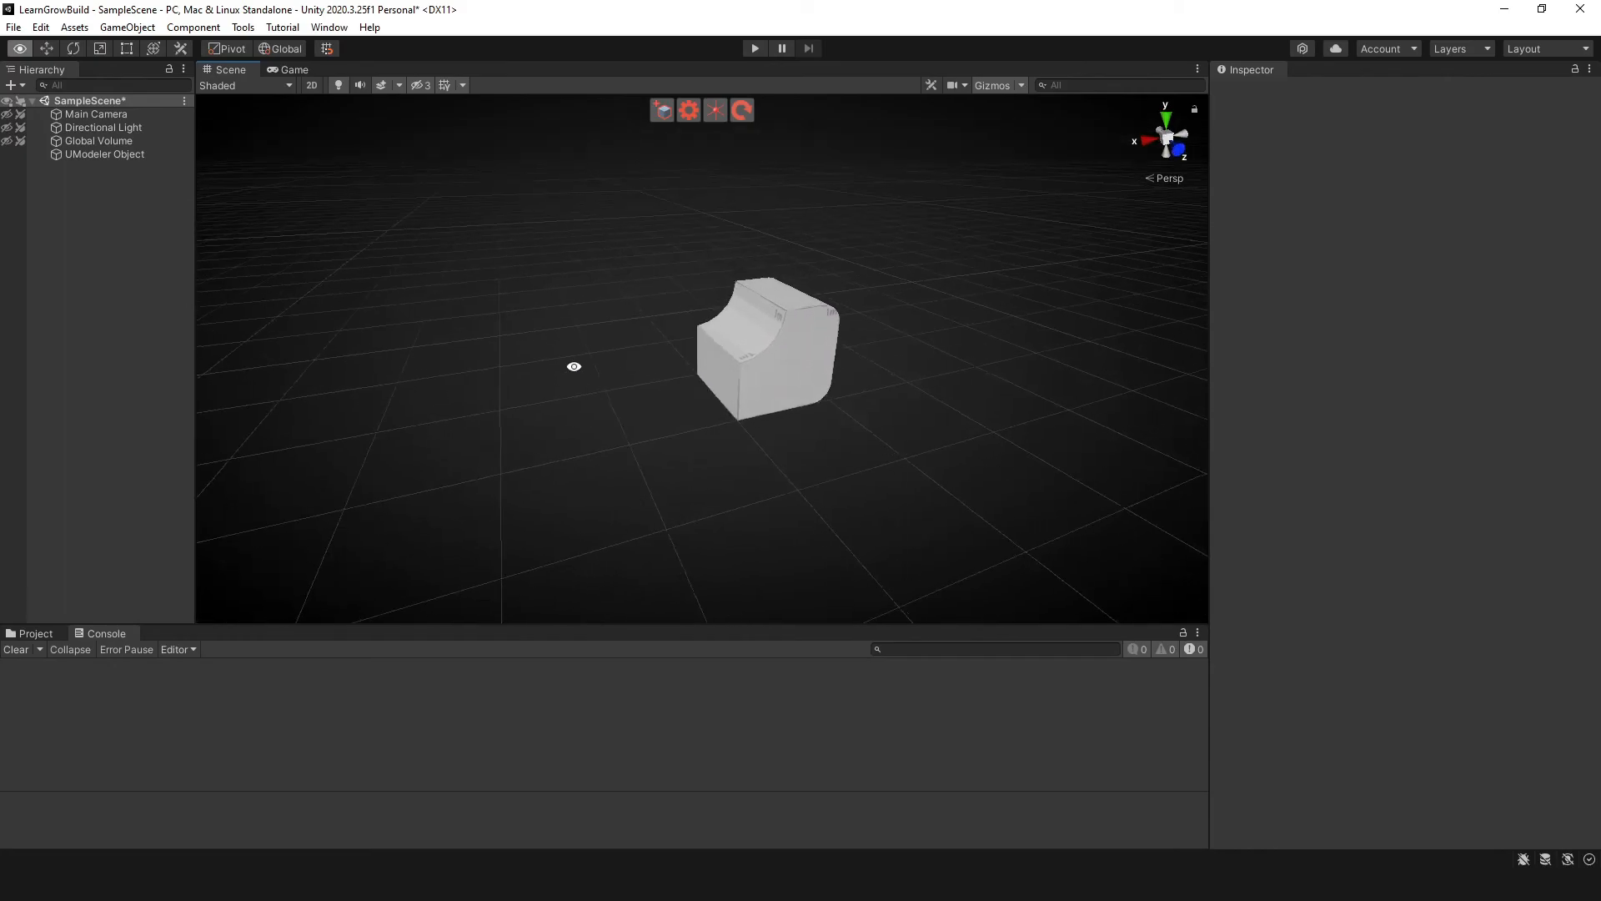
click(103, 154)
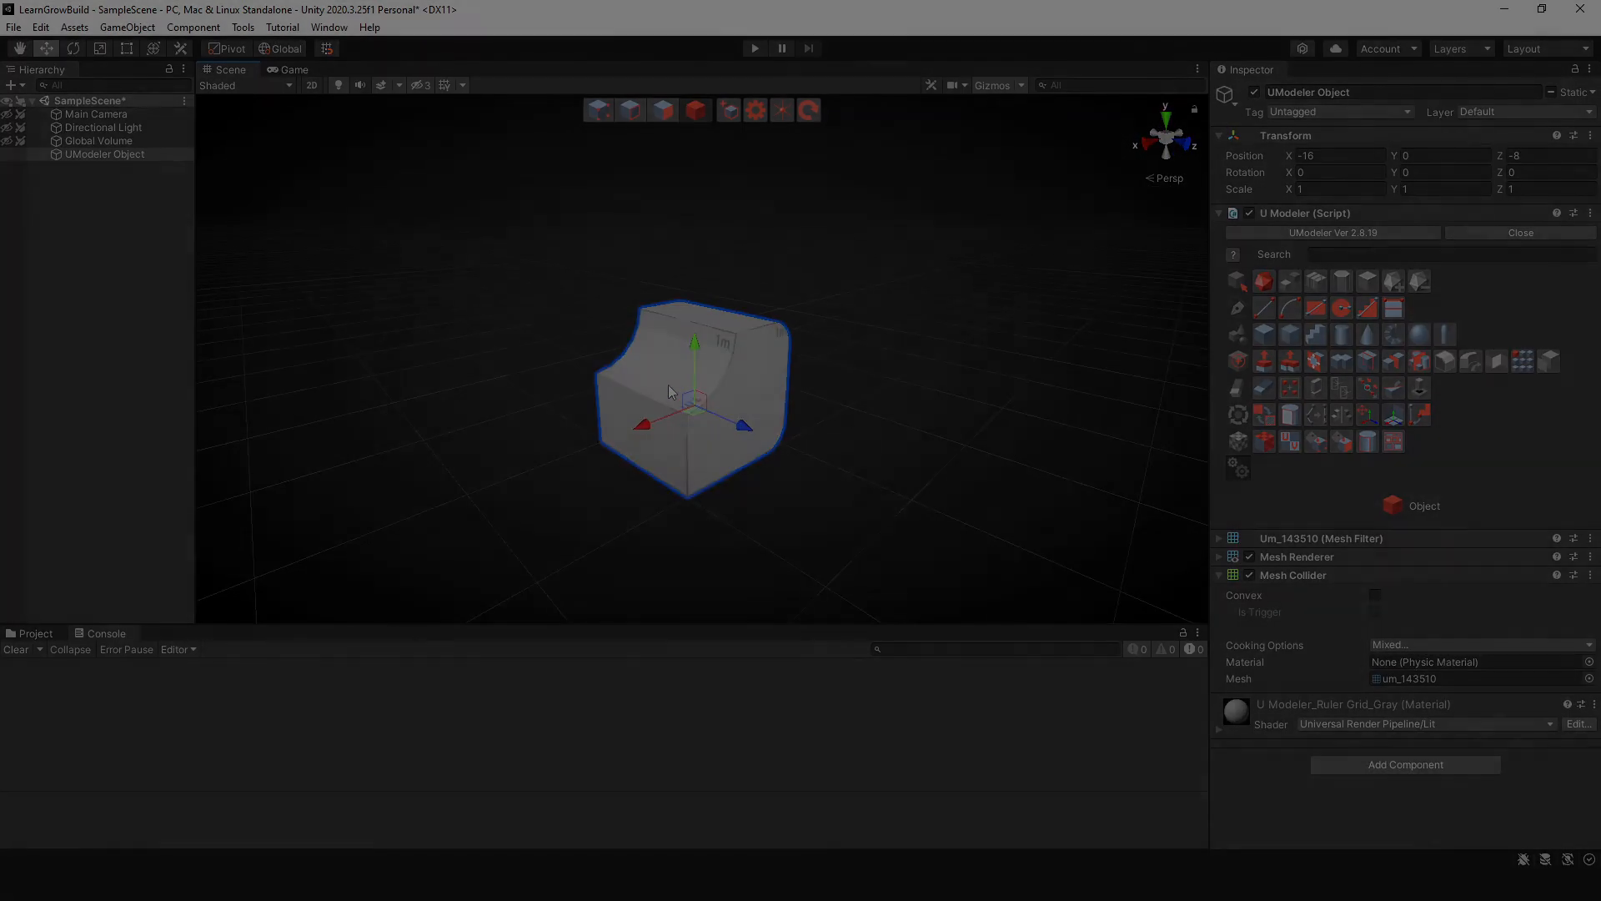